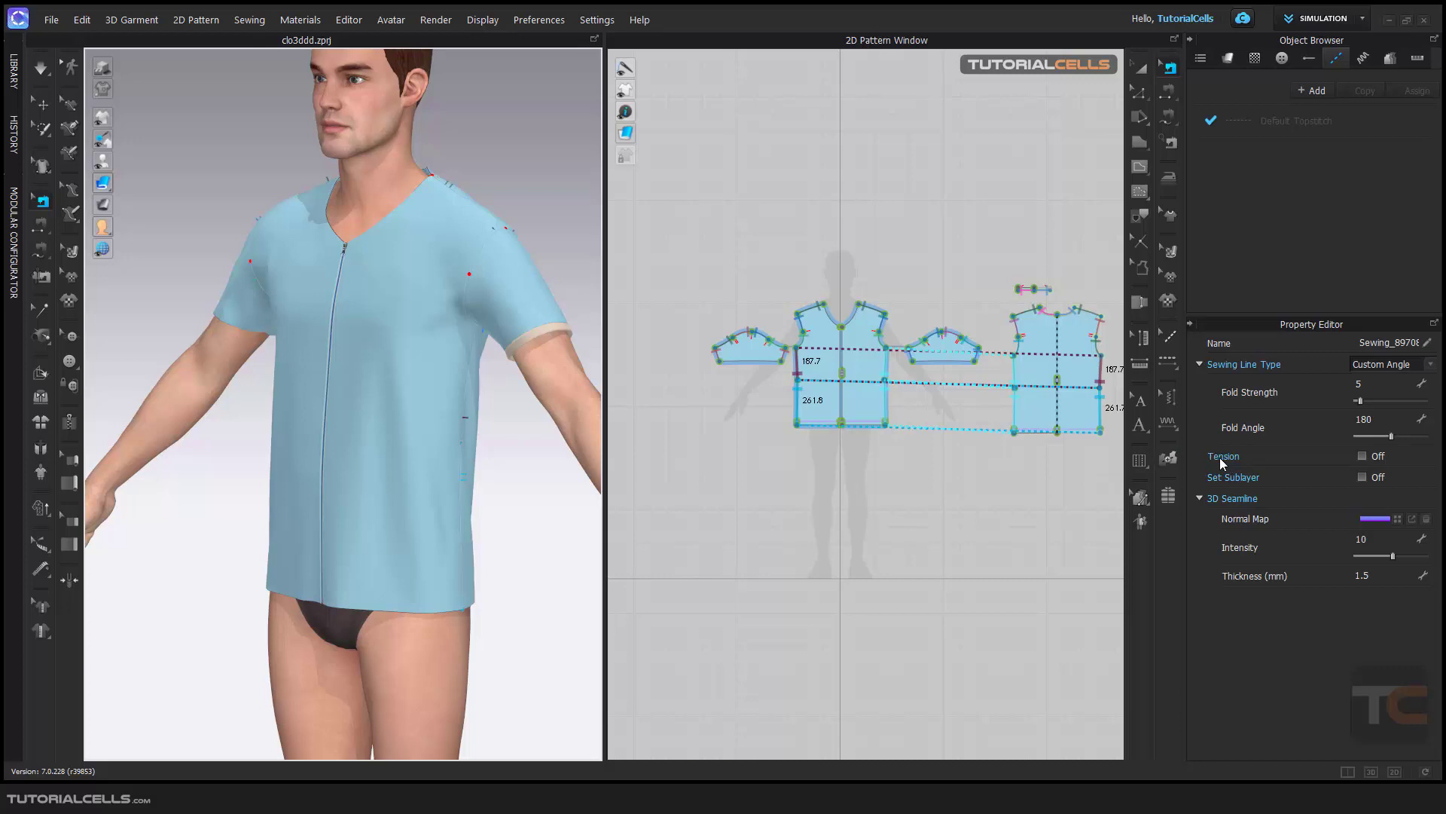
# Step: Enable Tension on the selected T-shirt seam in the Property Editor
pyautogui.click(1362, 456)
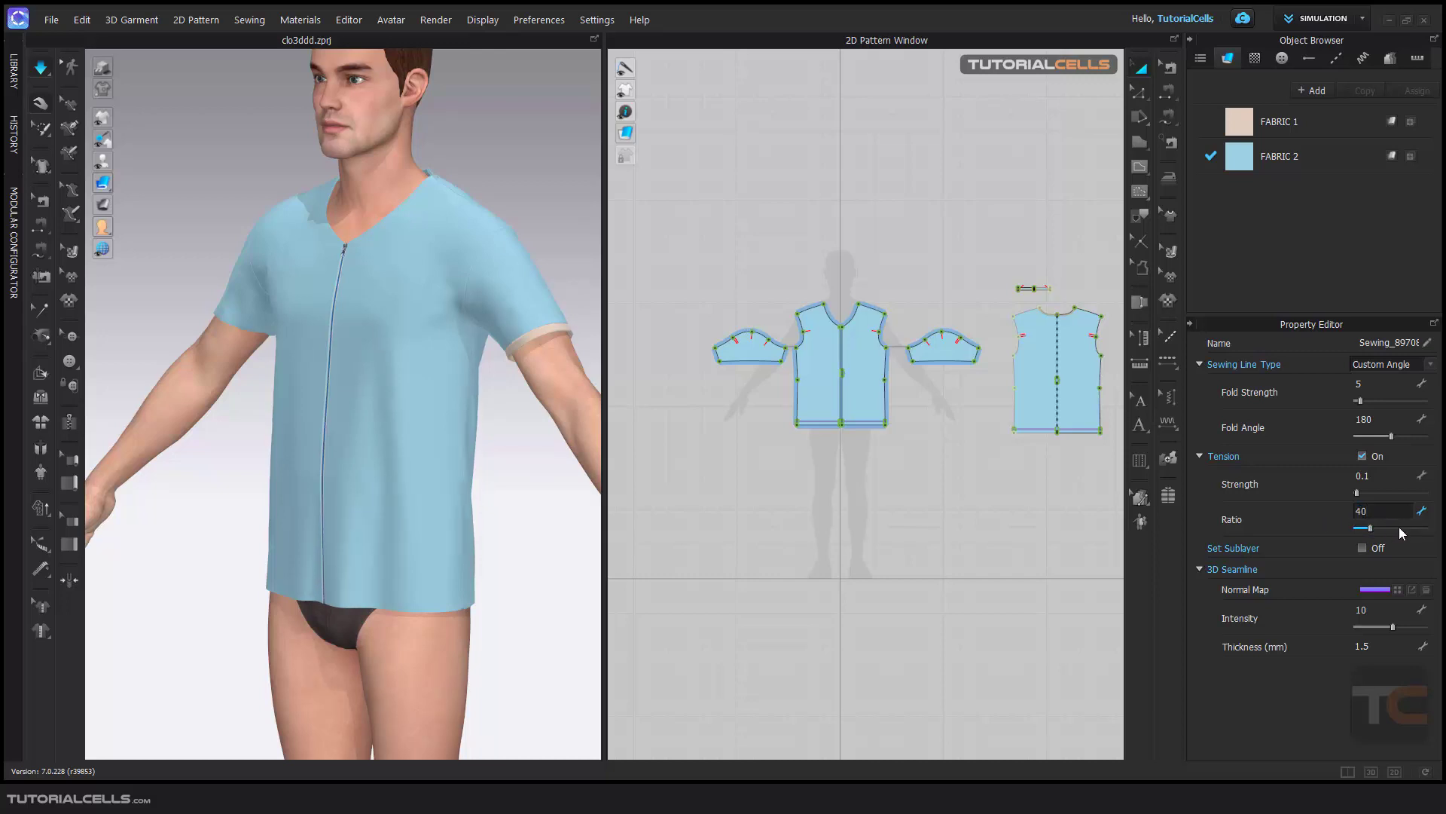